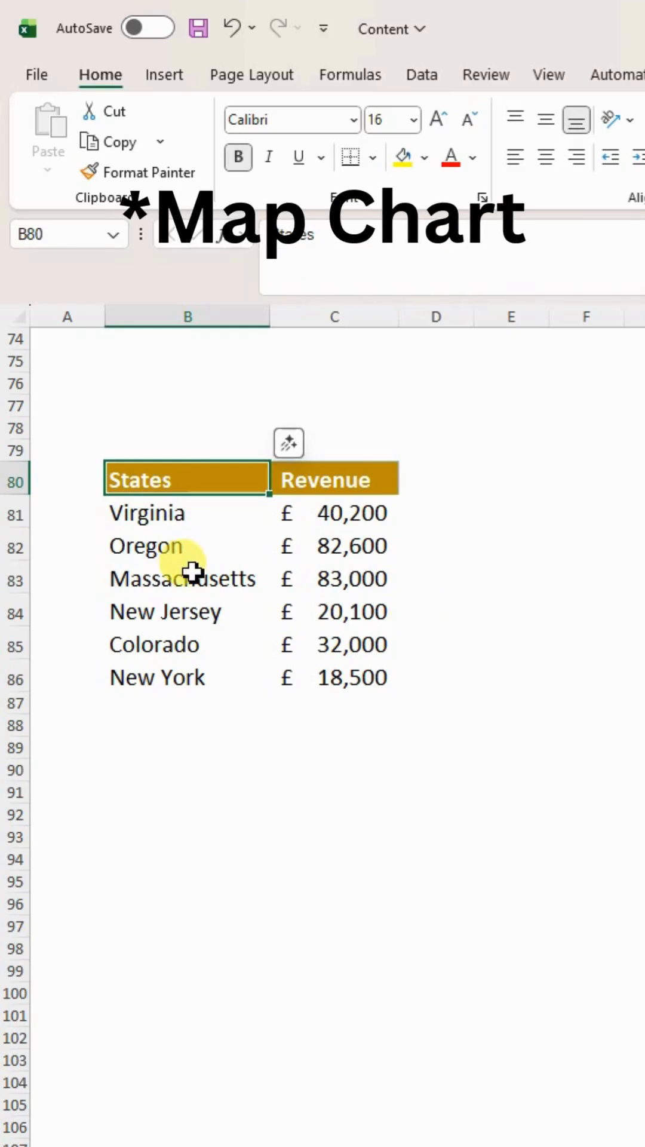
Step: Select the States and Revenue data in B80:C86, starting from the States header
click(187, 479)
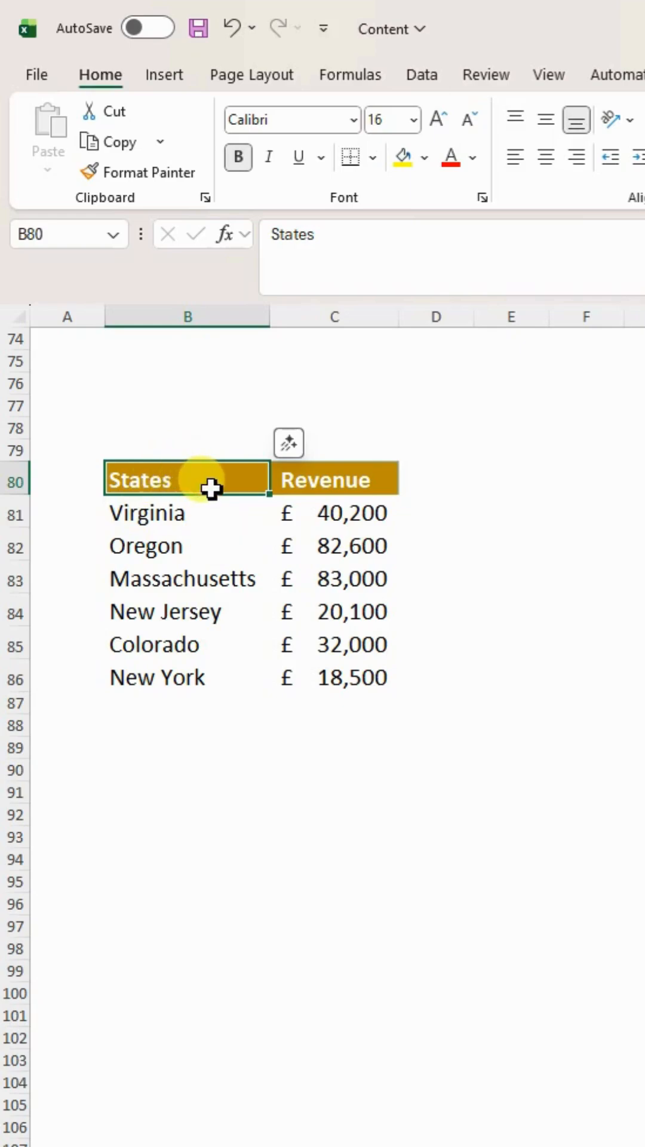
mouse_move(329, 528)
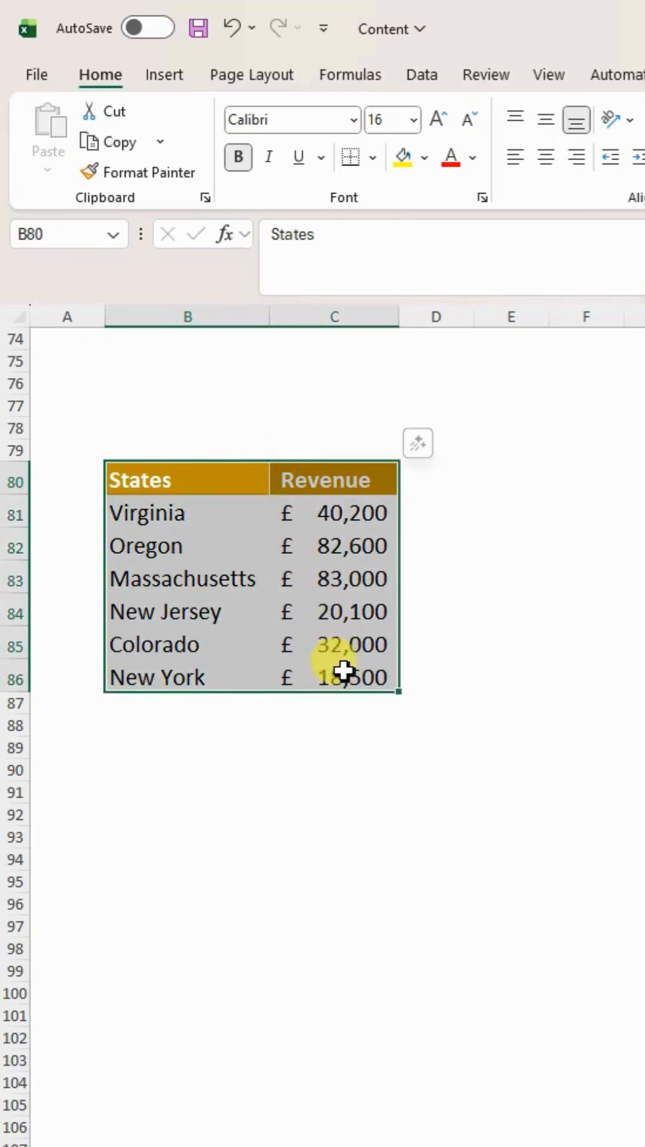
Step: Convert B80:C86 into a table with headers using Ctrl+T
key(ctrl+t)
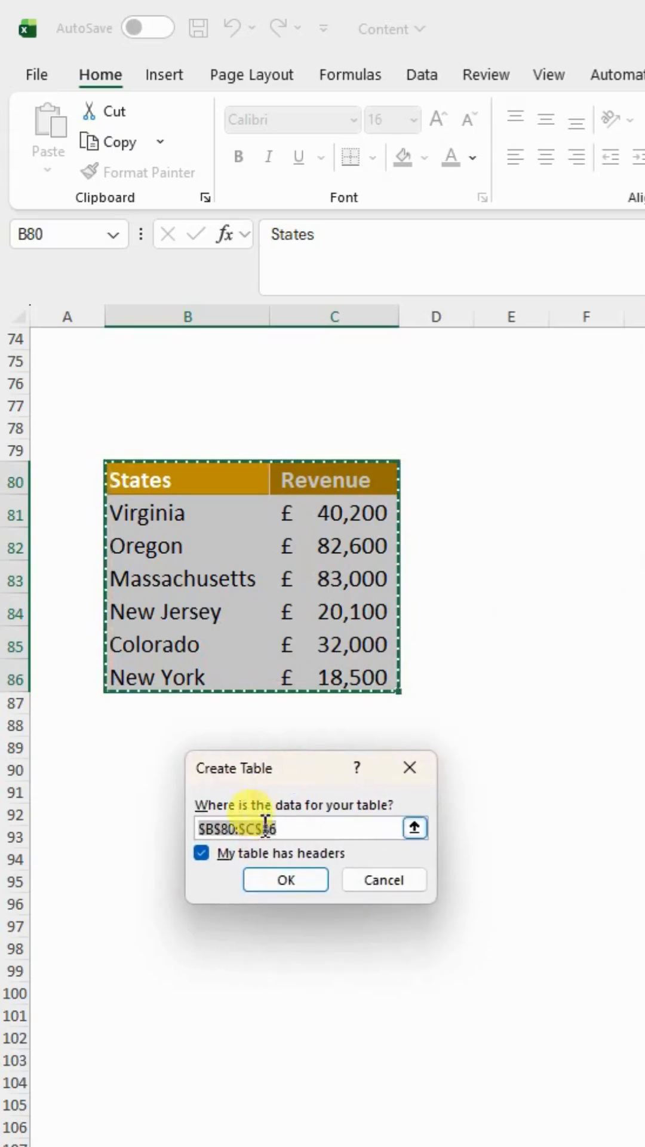
click(284, 879)
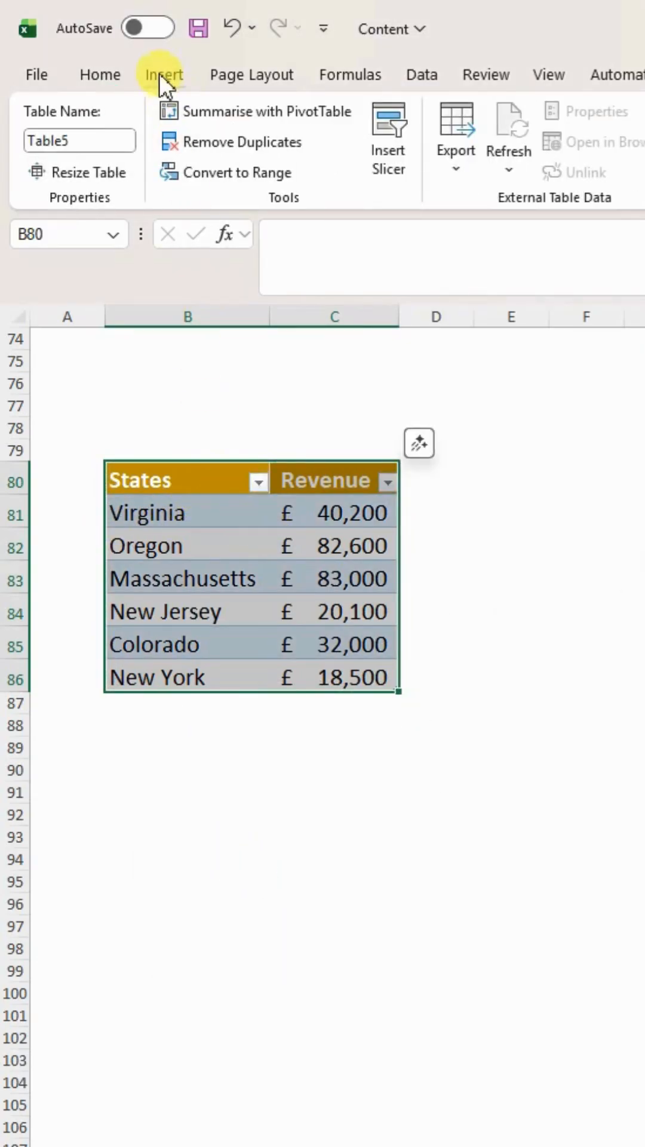
Step: Insert a slicer on the States field below the revenue table
click(163, 74)
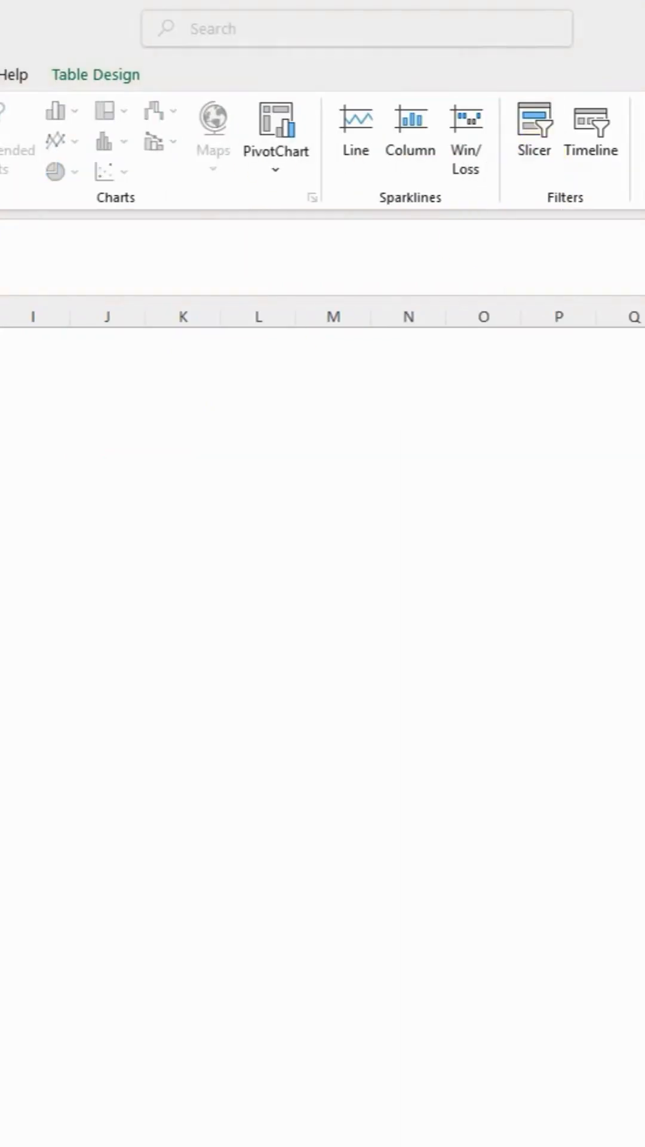
click(534, 132)
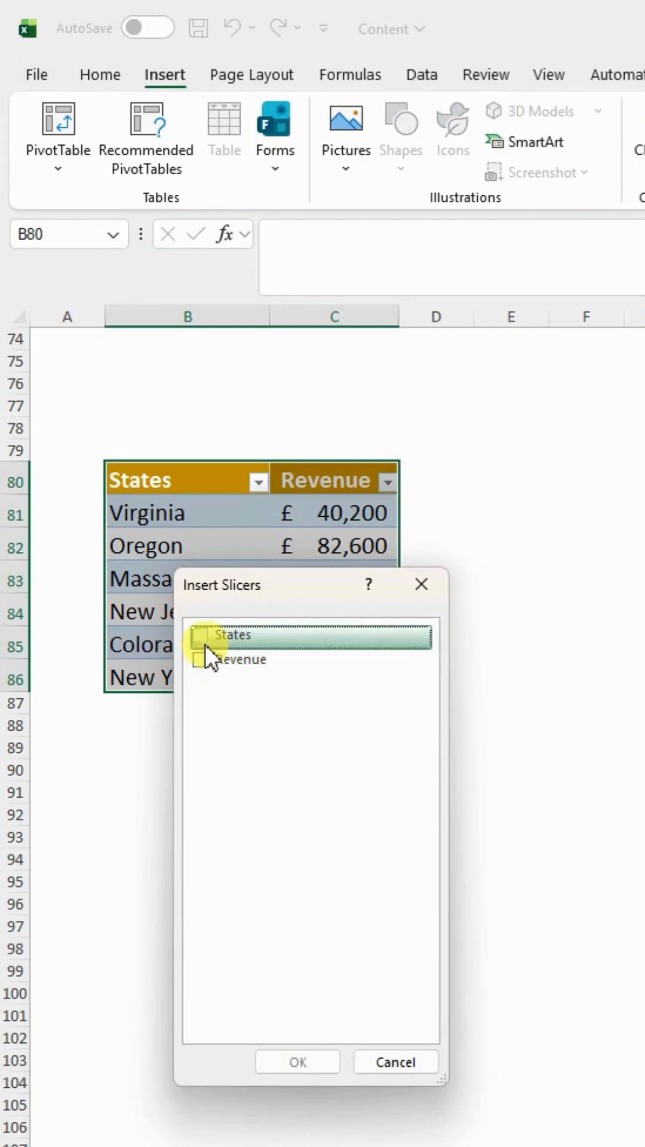
click(199, 634)
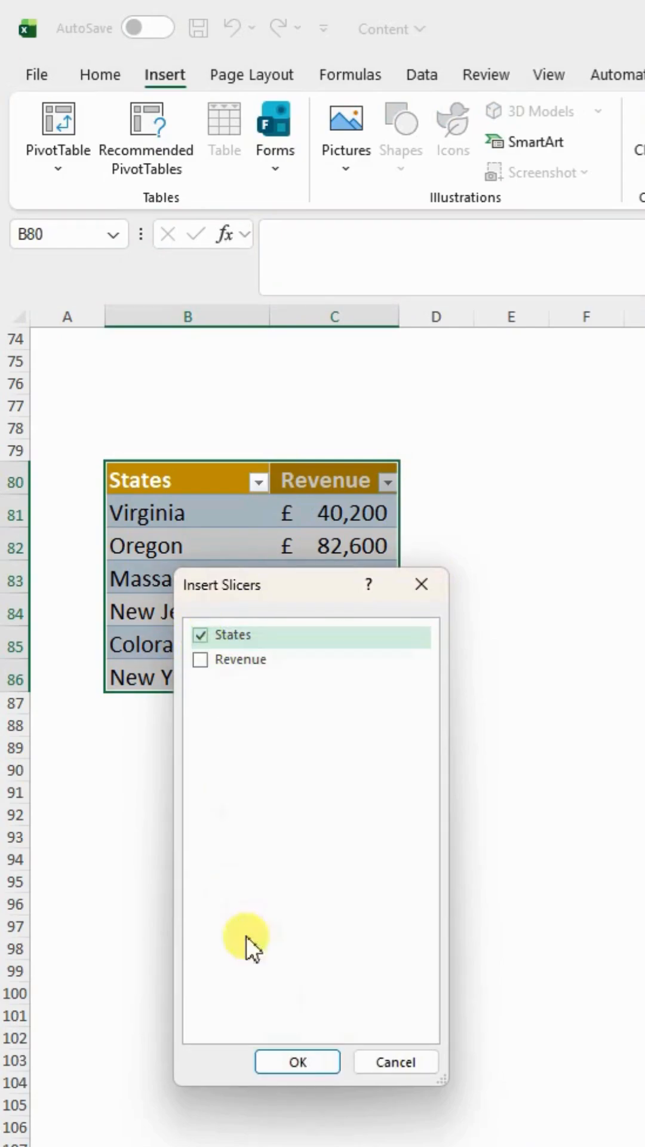
click(296, 1061)
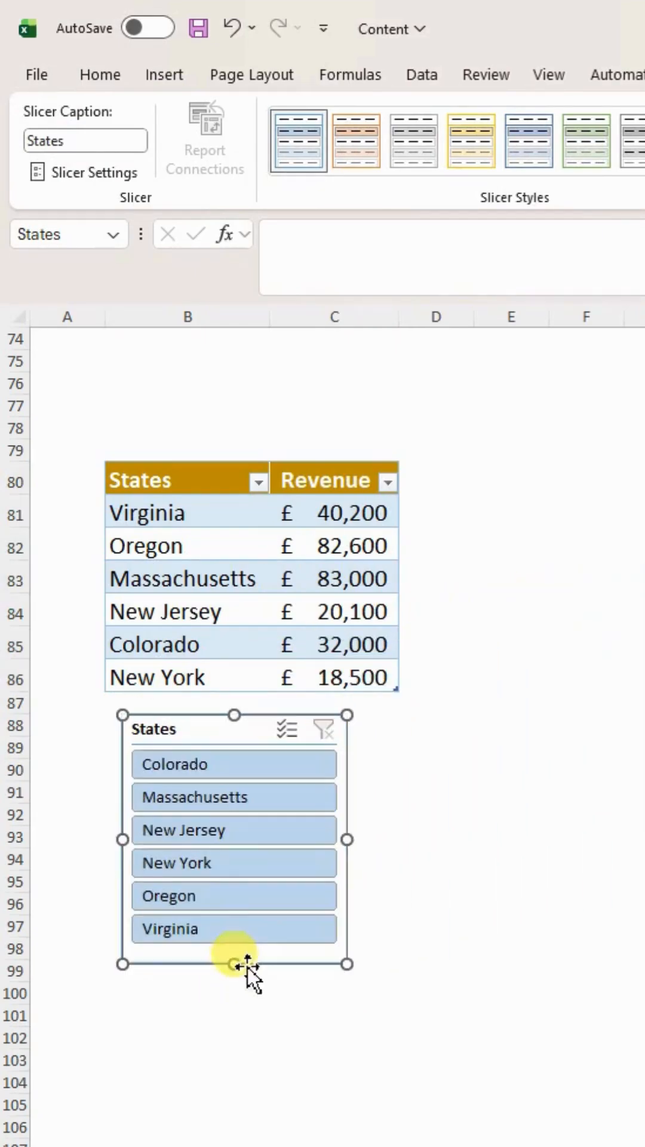
mouse_move(163, 479)
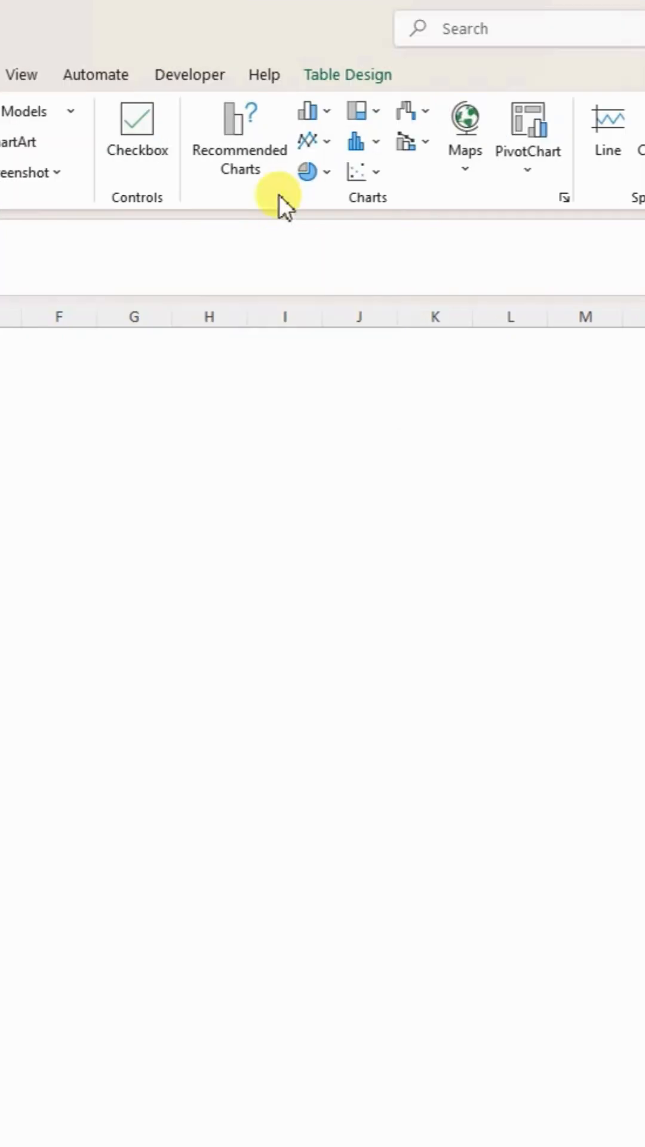
mouse_move(397, 217)
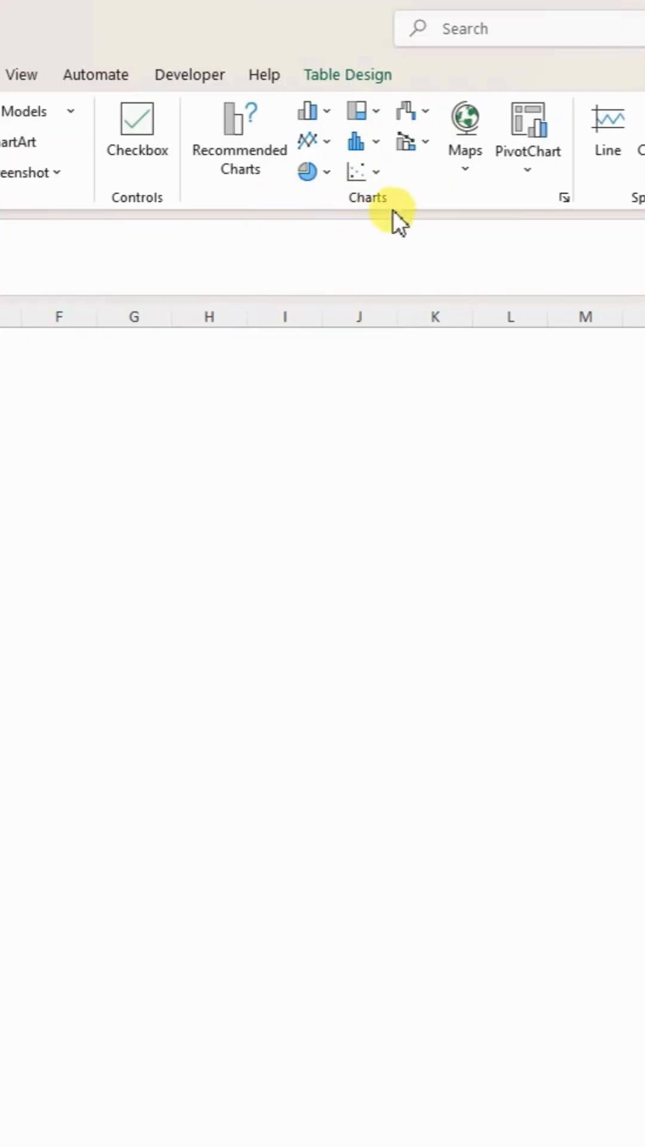
Step: Insert a Filled Map chart of state revenue from the Maps chart menu
click(464, 124)
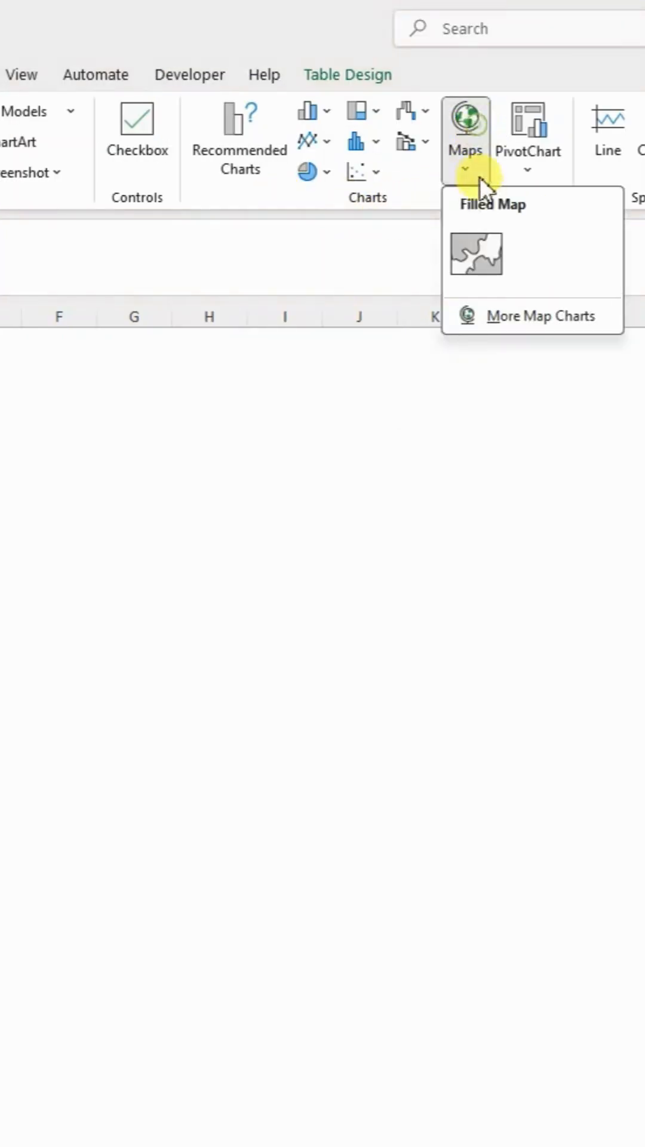
click(475, 254)
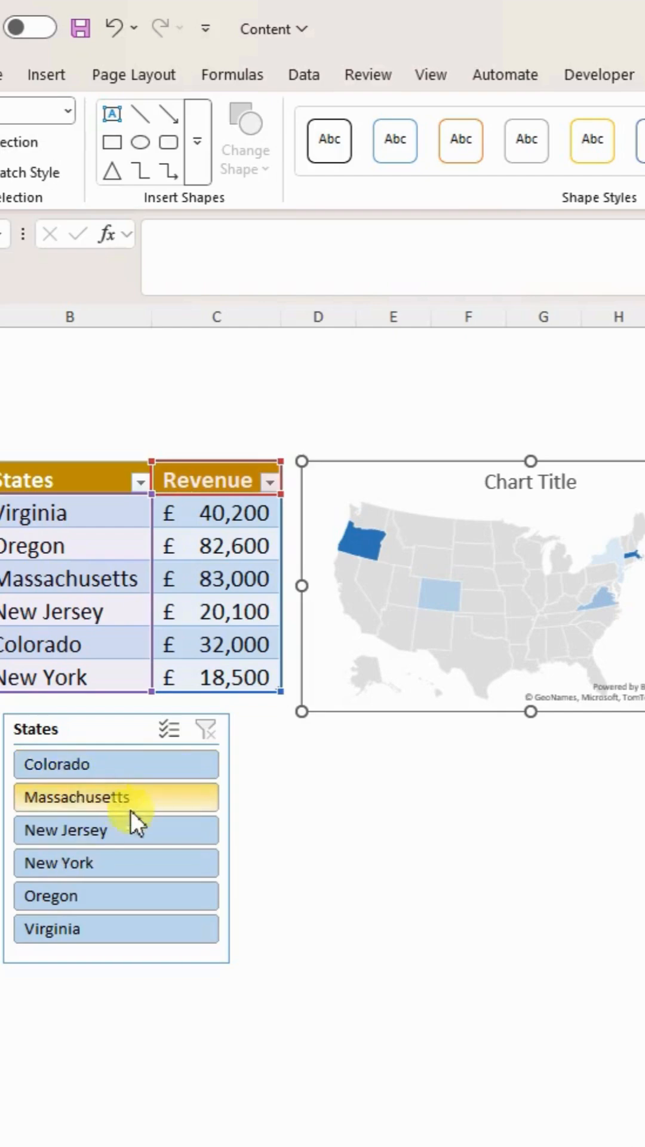
click(114, 863)
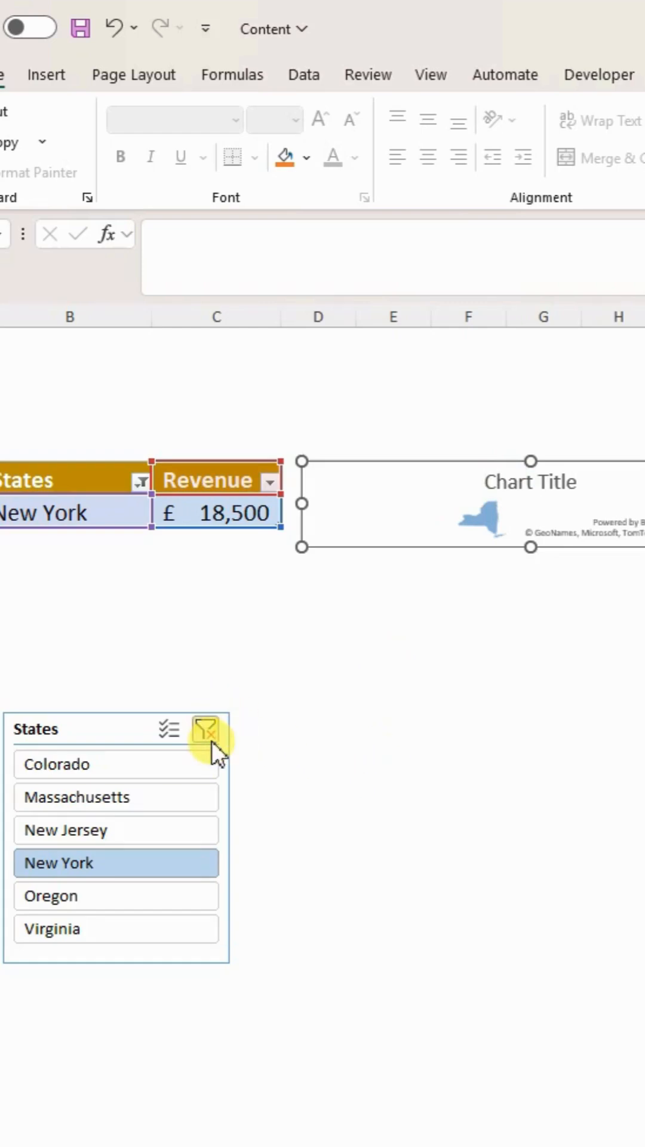
click(205, 729)
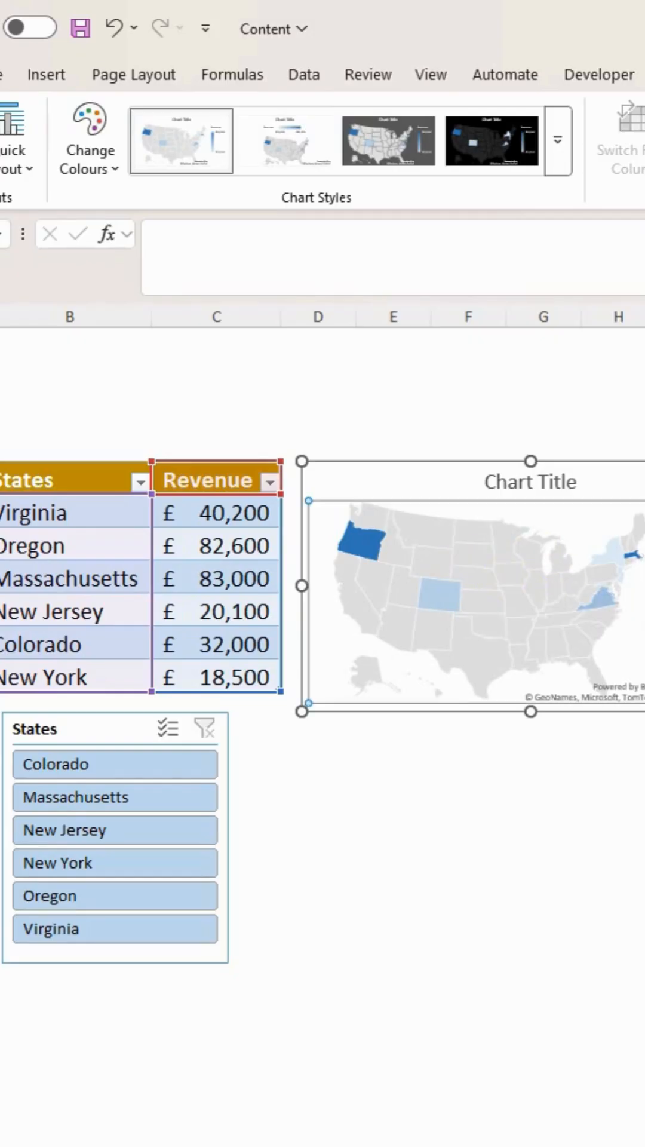
Step: Open Format Data Series for the map and expand its Series Options
click(460, 430)
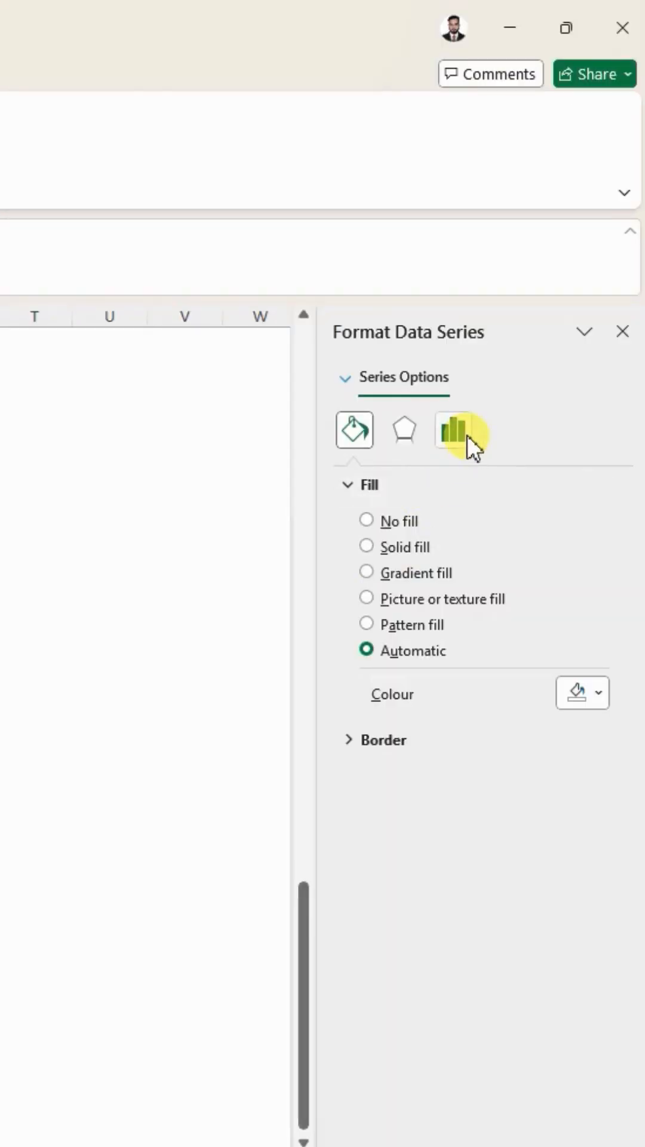
click(453, 430)
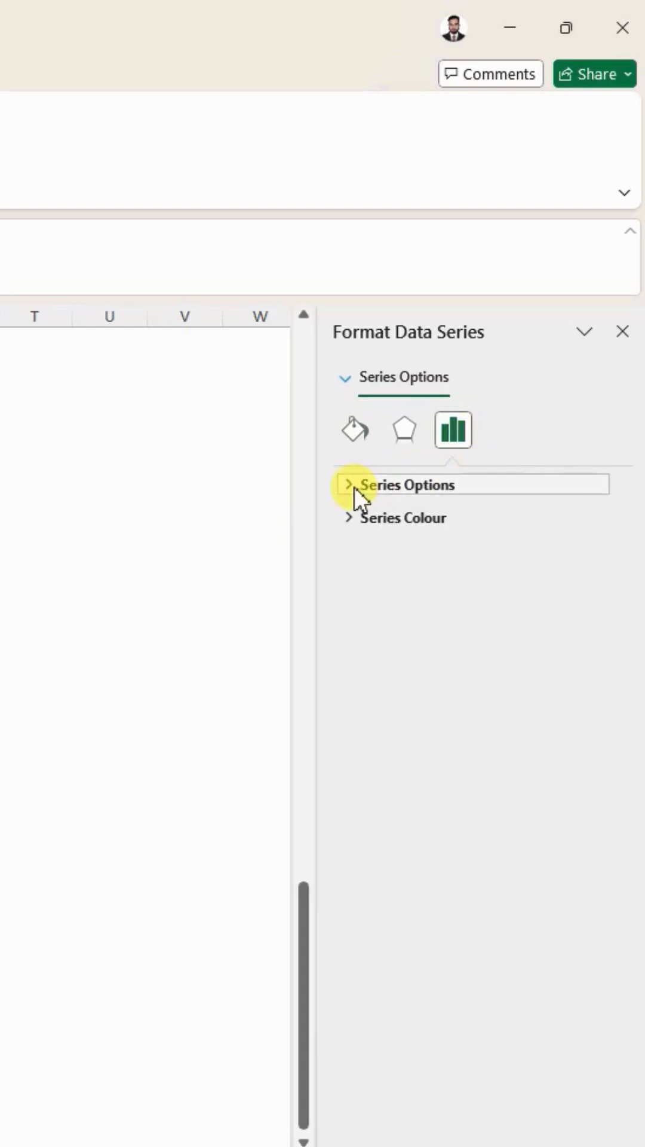
click(349, 483)
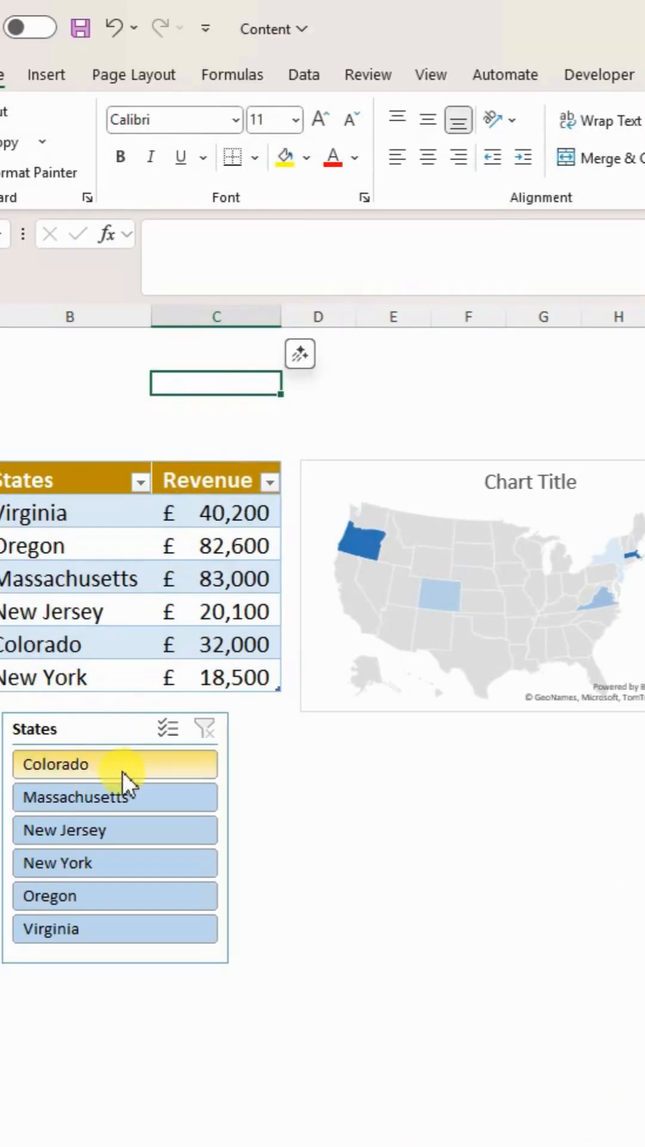
mouse_move(84, 786)
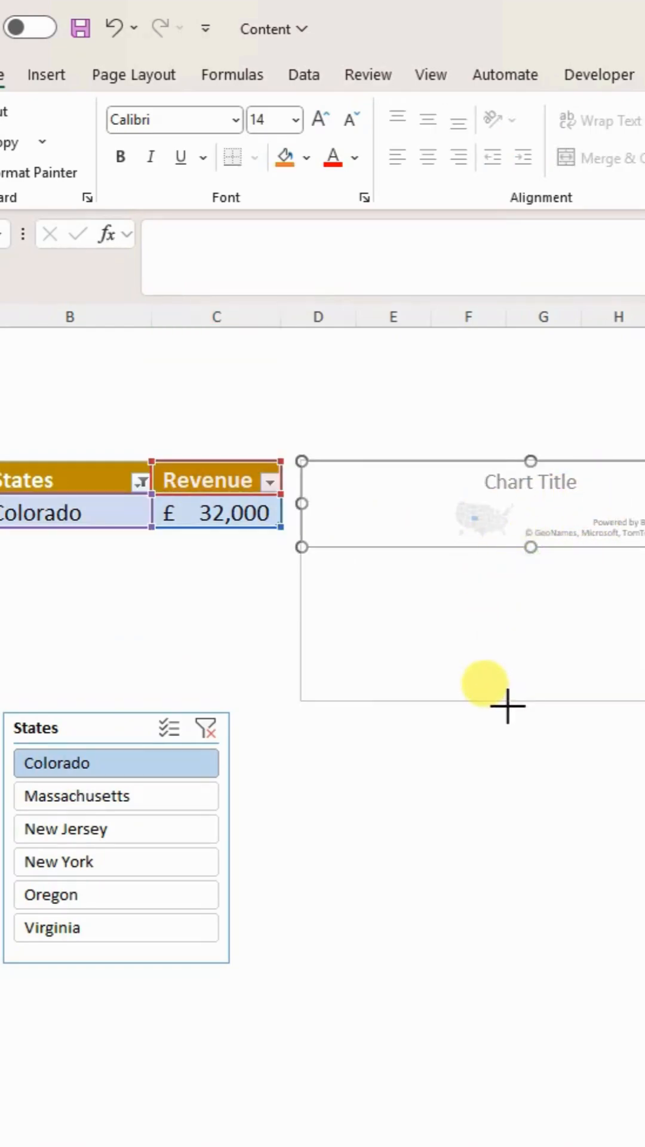
Step: Filter the States slicer to New Jersey, shading only that state on the map
click(64, 828)
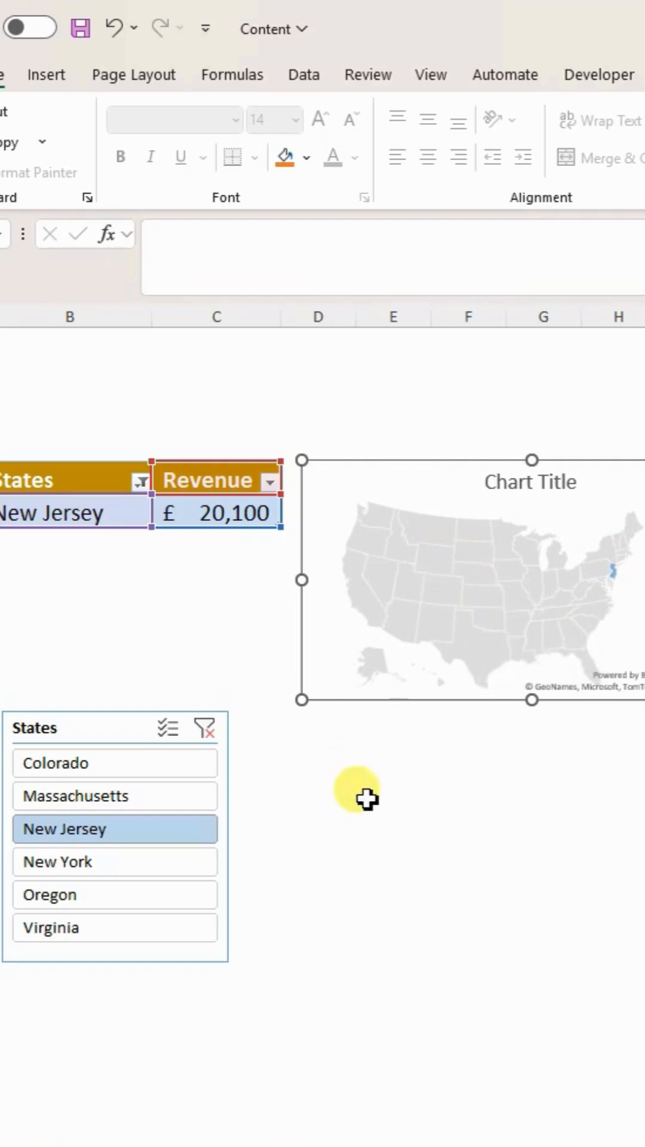
mouse_move(359, 716)
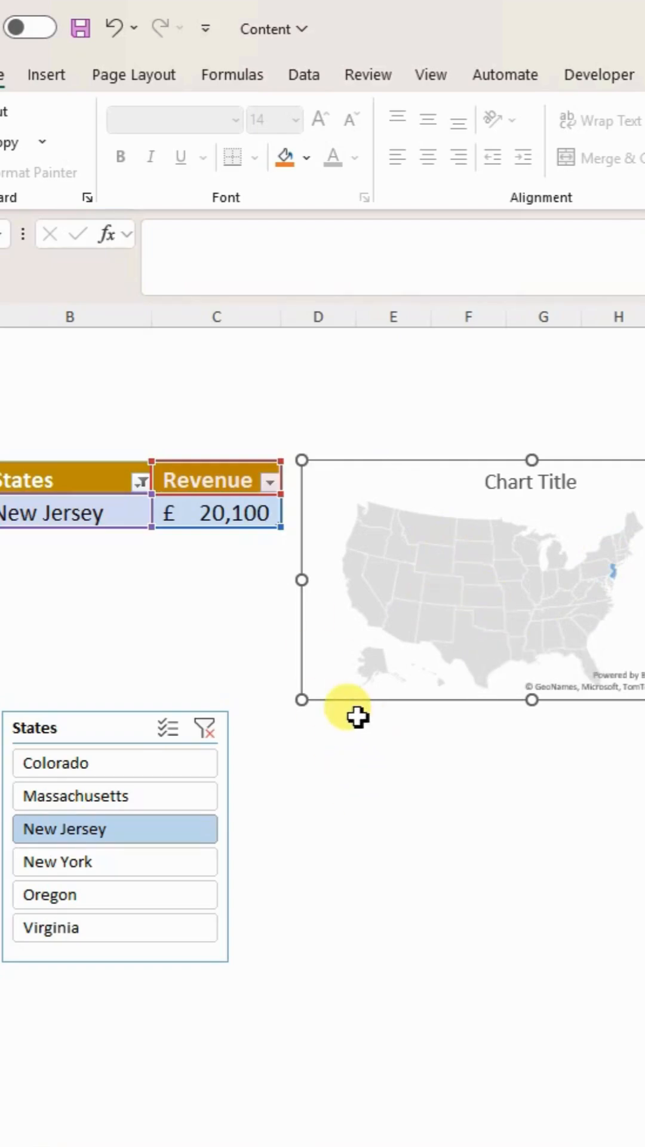